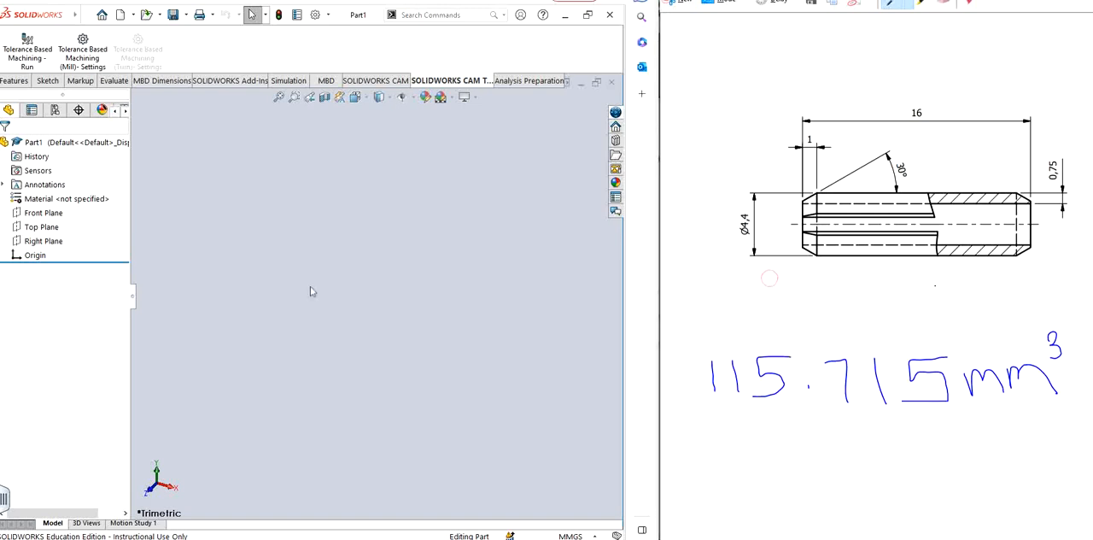
Mark the target 115.715 mm³ volume, then sketch a rectangular profile from the origin on Front Plane
{"action": "left_click_drag", "start_coordinate": [728, 303], "coordinate": [935, 286]}
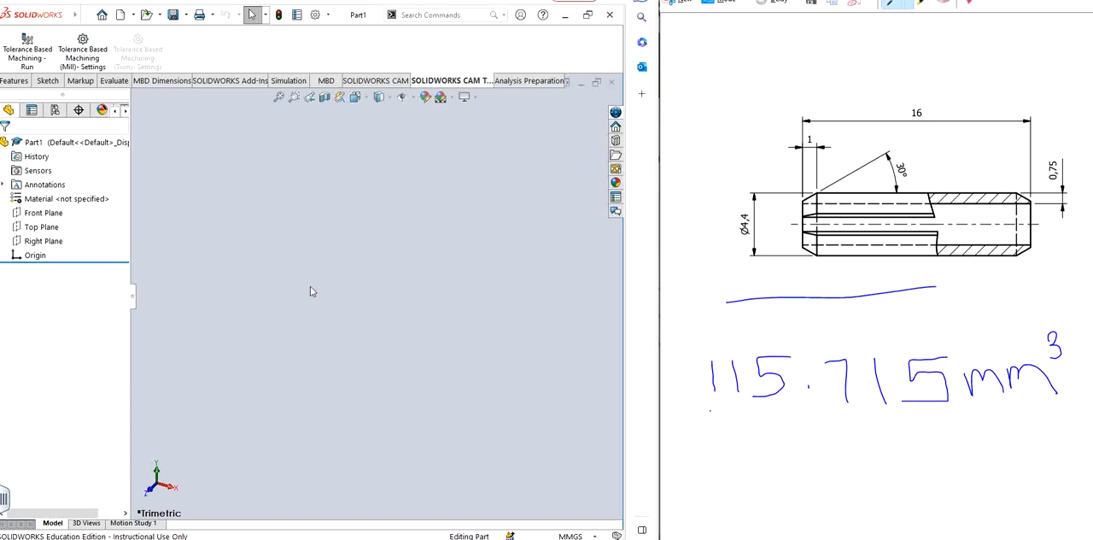
{"action": "left_click_drag", "start_coordinate": [709, 416], "coordinate": [1020, 406]}
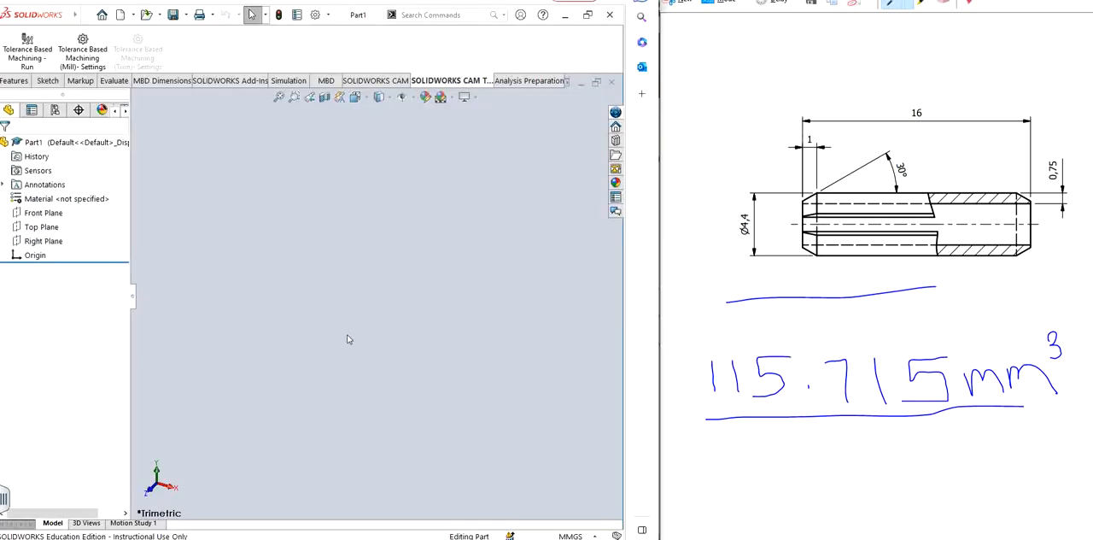
{"action": "left_click", "coordinate": [44, 212]}
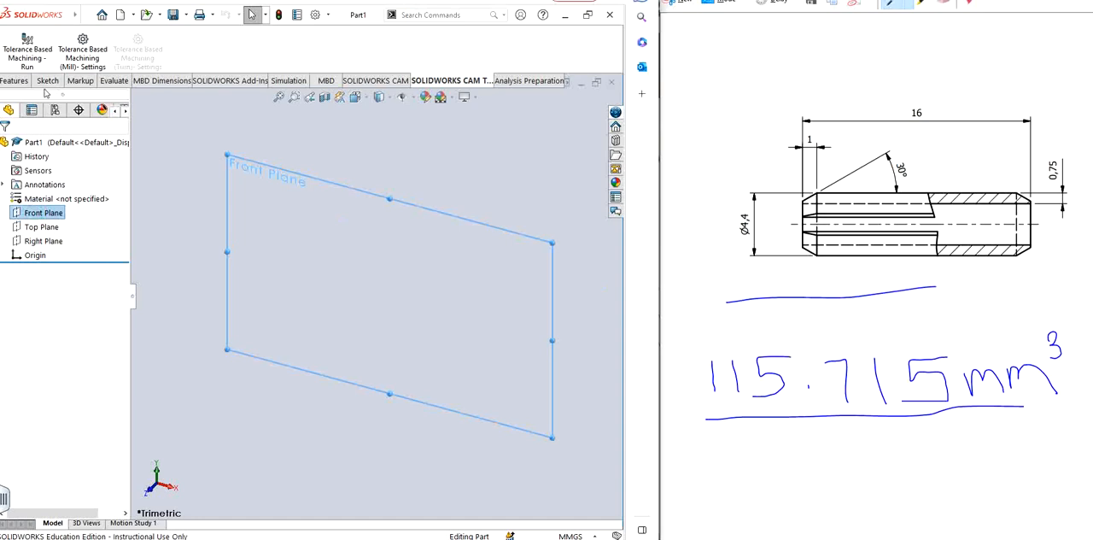
{"action": "left_click", "coordinate": [47, 81]}
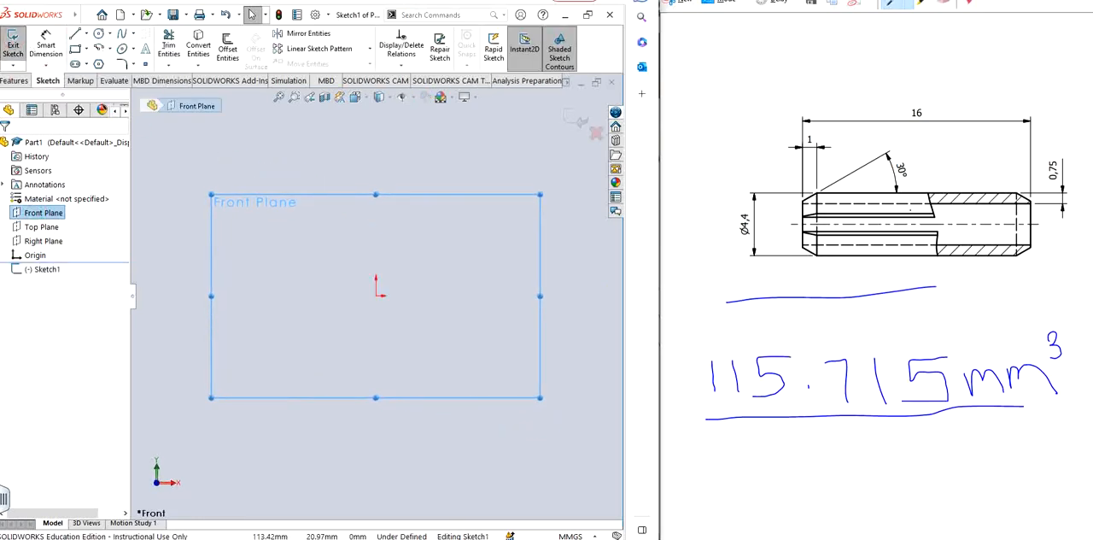
{"action": "left_click", "coordinate": [76, 34]}
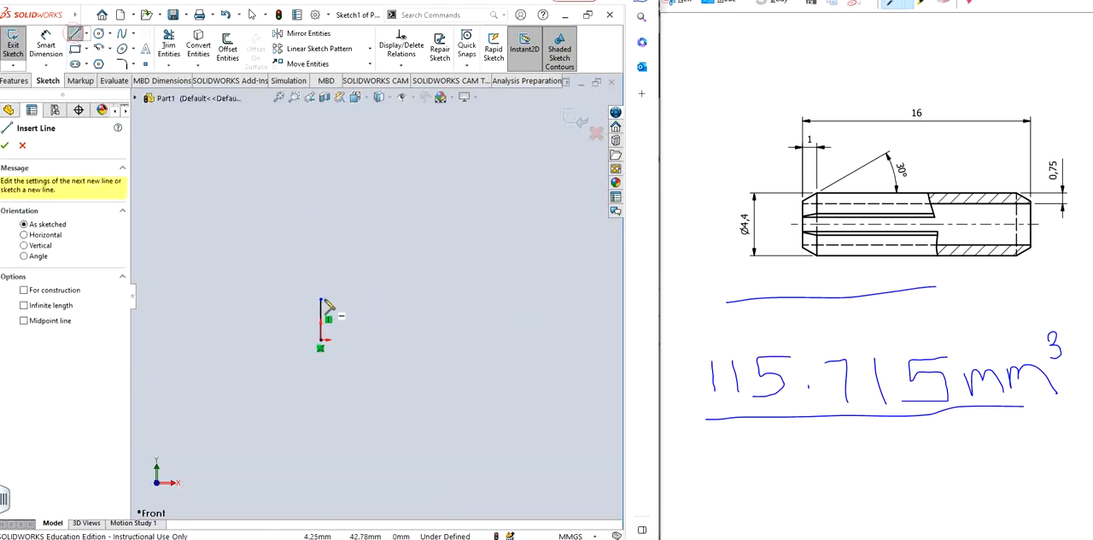
{"action": "left_click_drag", "start_coordinate": [320, 300], "coordinate": [529, 300]}
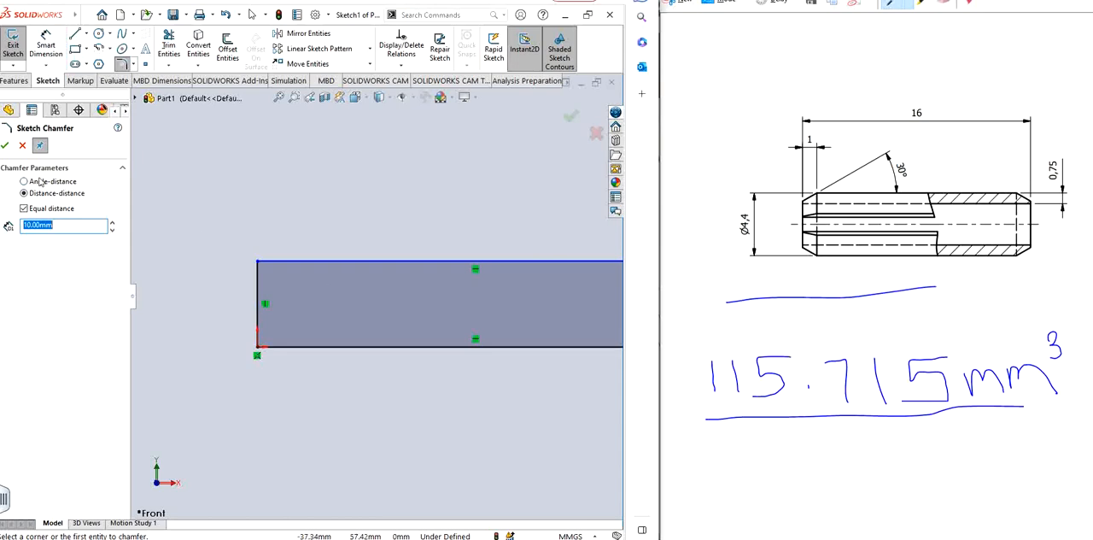
Chamfer the profile's top-left corner with angle-distance 1 mm, 30°, and reopen Sketch1
{"action": "left_click", "coordinate": [25, 181]}
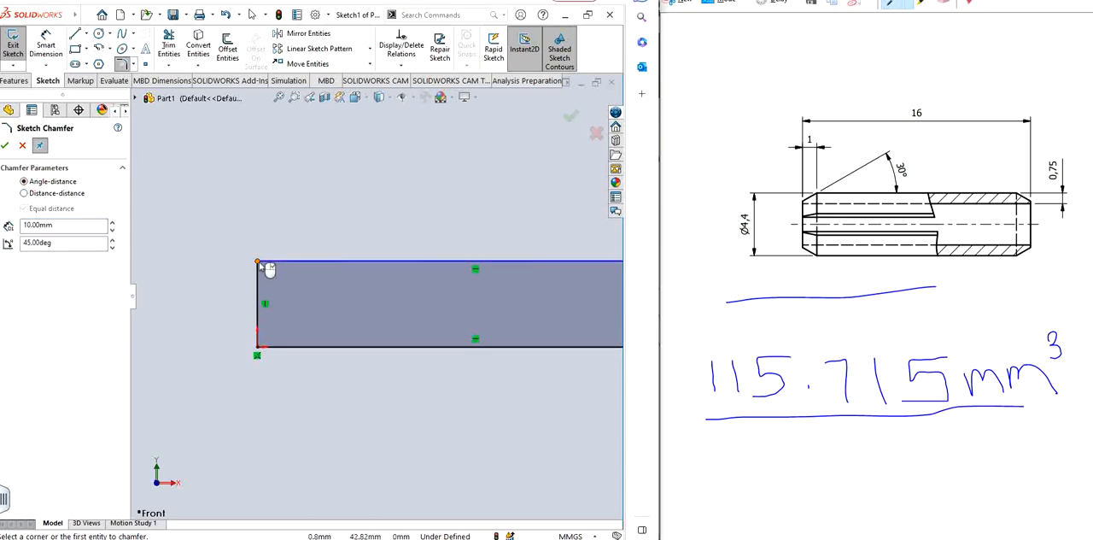
{"action": "left_click", "coordinate": [256, 262]}
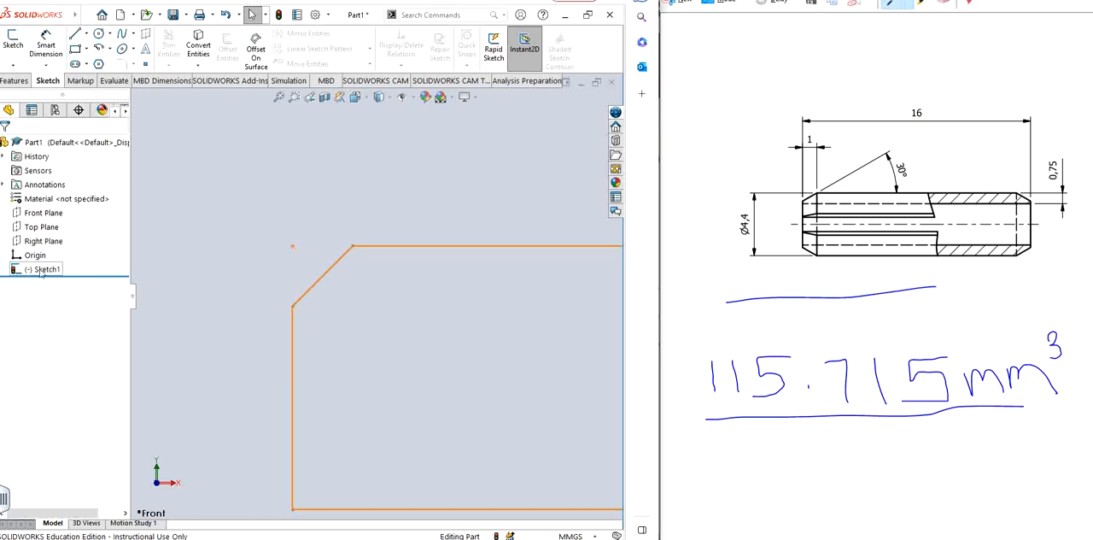
{"action": "double_click", "coordinate": [47, 269]}
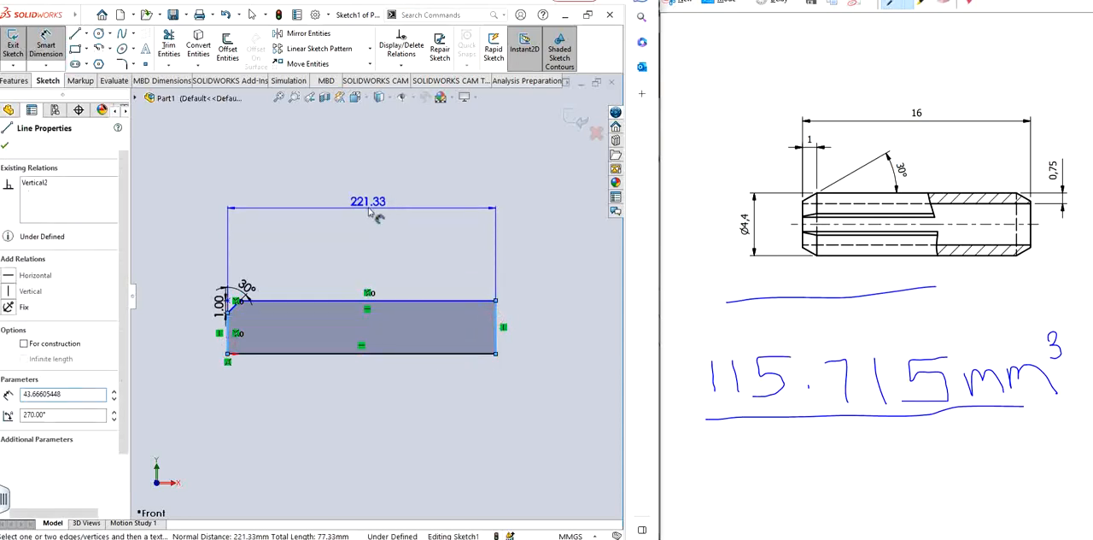
Dimension the pin profile to 16 mm length and 4.40 mm diameter
{"action": "left_click", "coordinate": [367, 208]}
{"action": "type", "text": "16"}
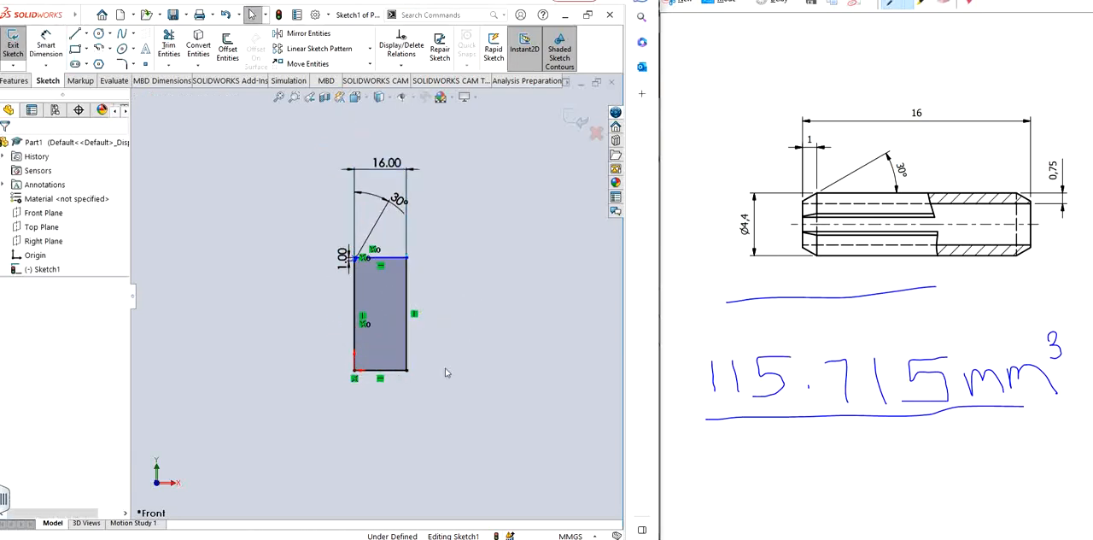
{"action": "left_click", "coordinate": [380, 369]}
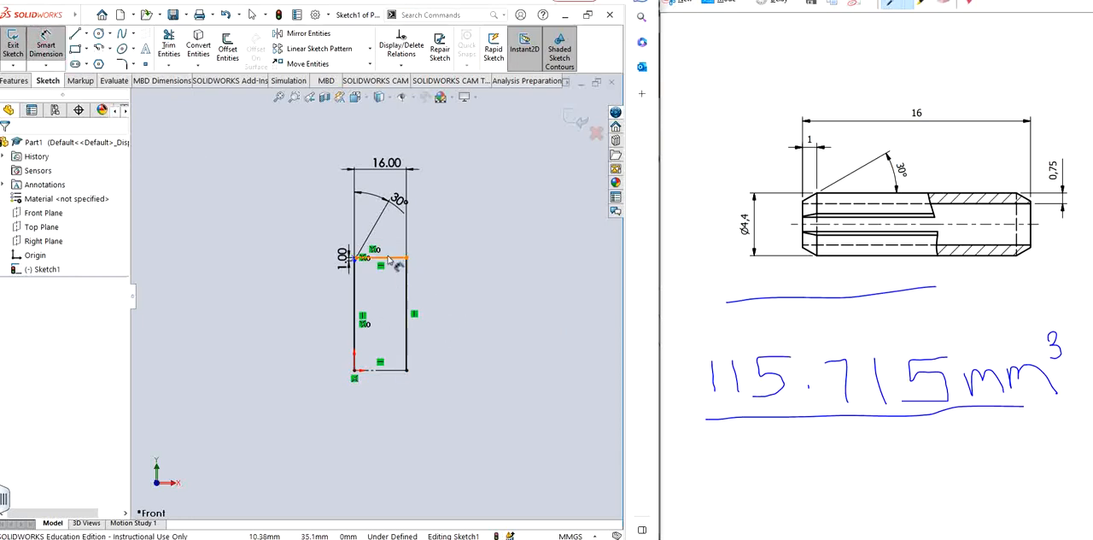
{"action": "left_click", "coordinate": [406, 312]}
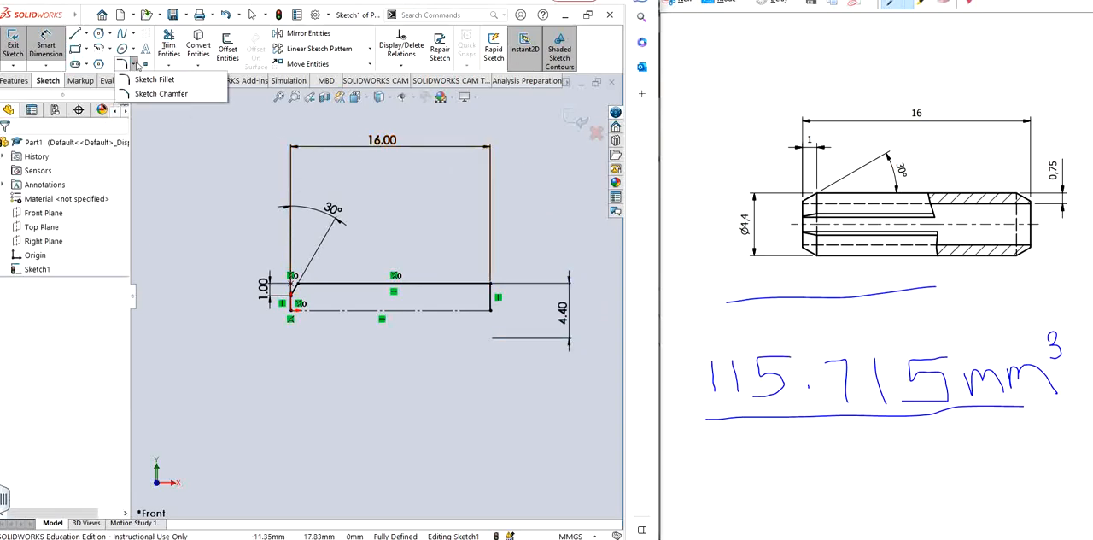
{"action": "left_click", "coordinate": [161, 93]}
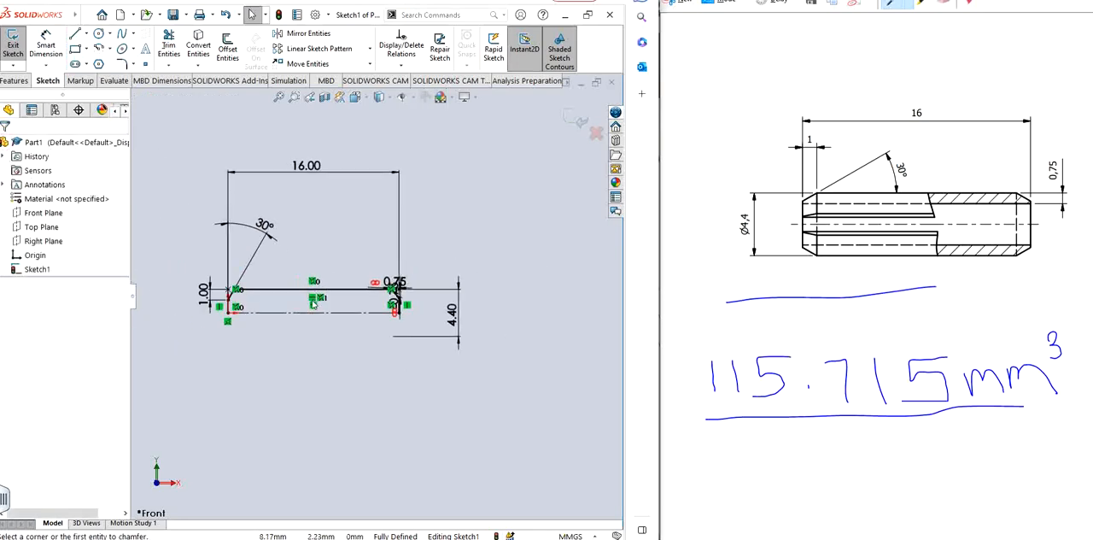
Revolve the sketch a full 360° about the centerline to create Revolve1
{"action": "left_click", "coordinate": [13, 81]}
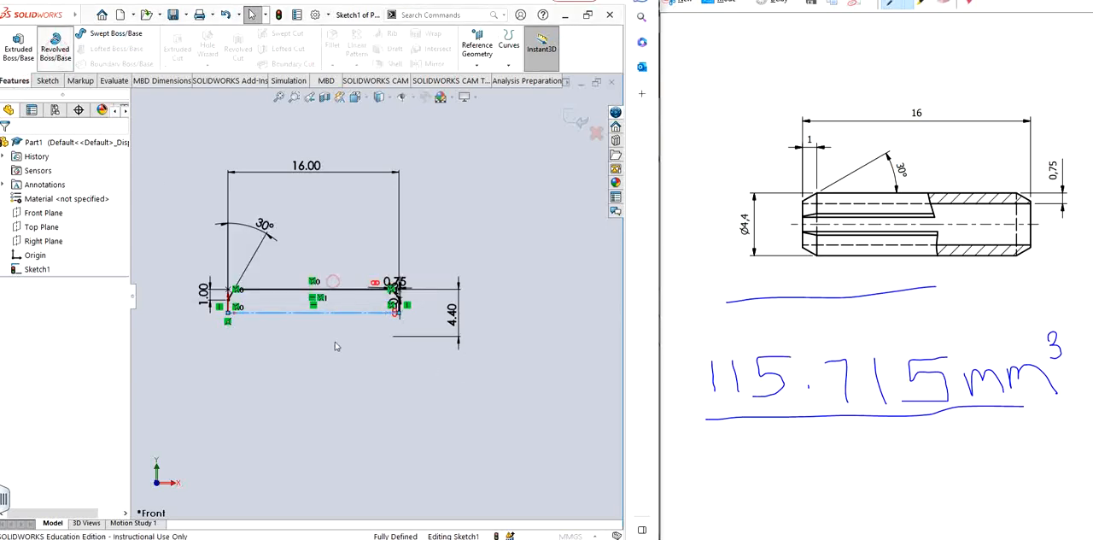
{"action": "left_click", "coordinate": [53, 48]}
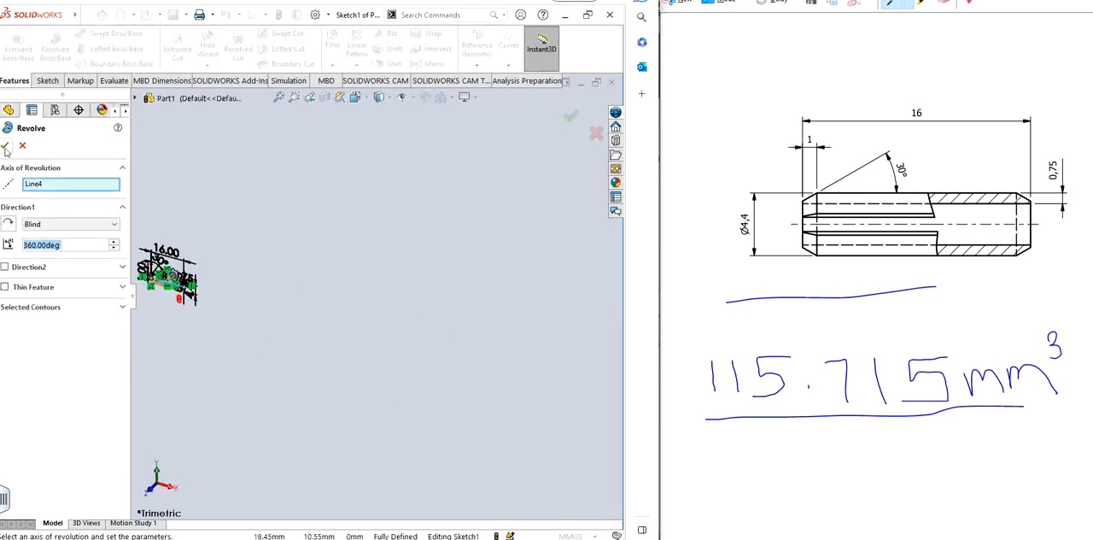
{"action": "left_click", "coordinate": [7, 145]}
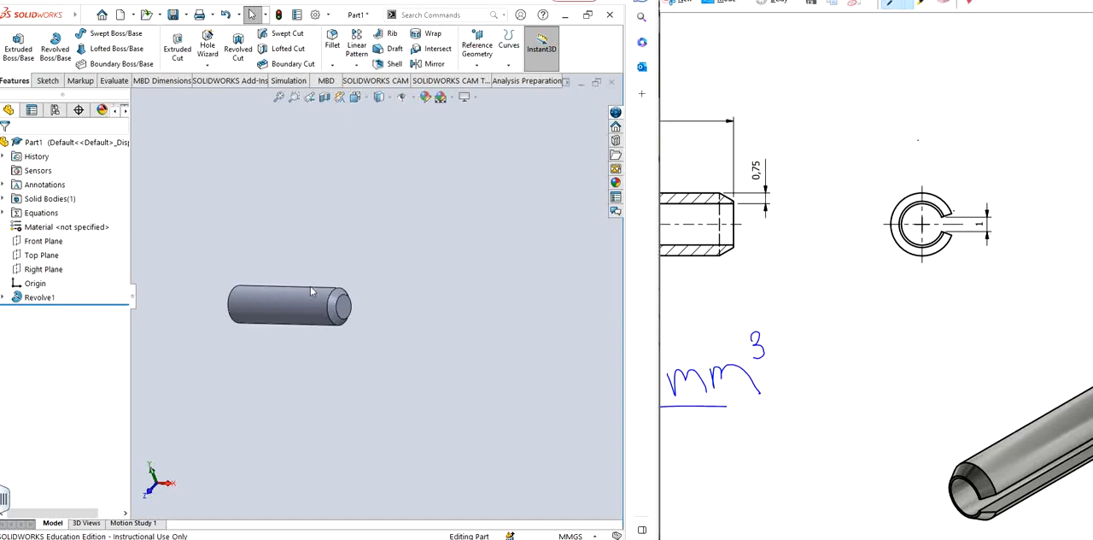
{"action": "mouse_move", "coordinate": [312, 292]}
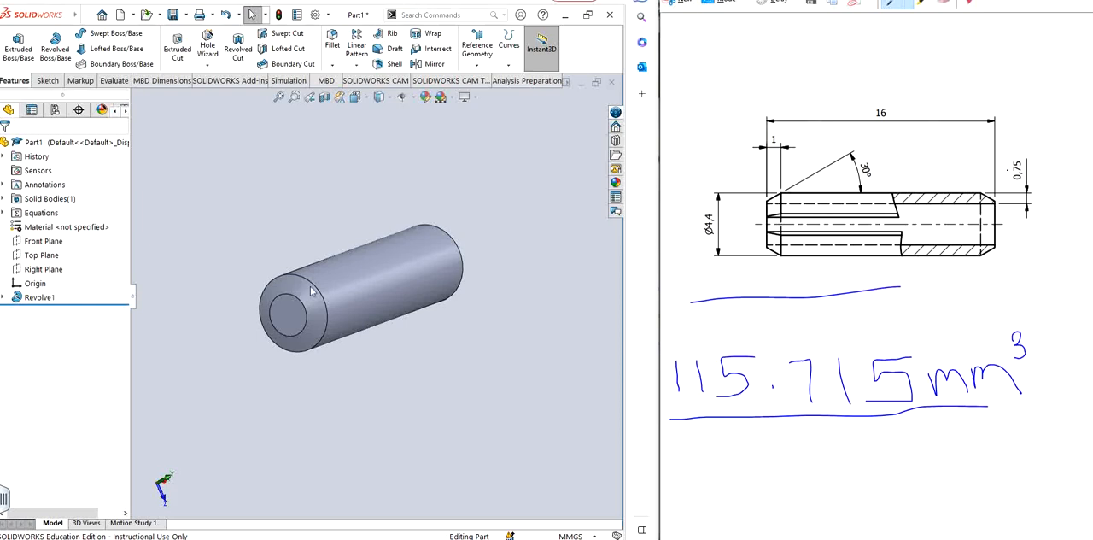
Expand Revolve1 and reopen its sketch for editing
{"action": "left_click", "coordinate": [47, 310]}
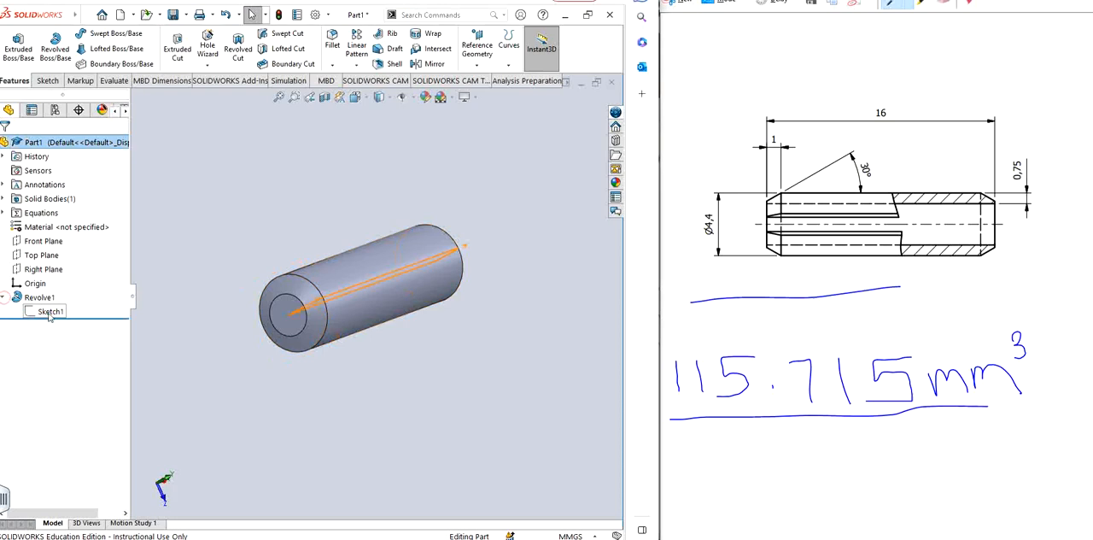
{"action": "double_click", "coordinate": [50, 296]}
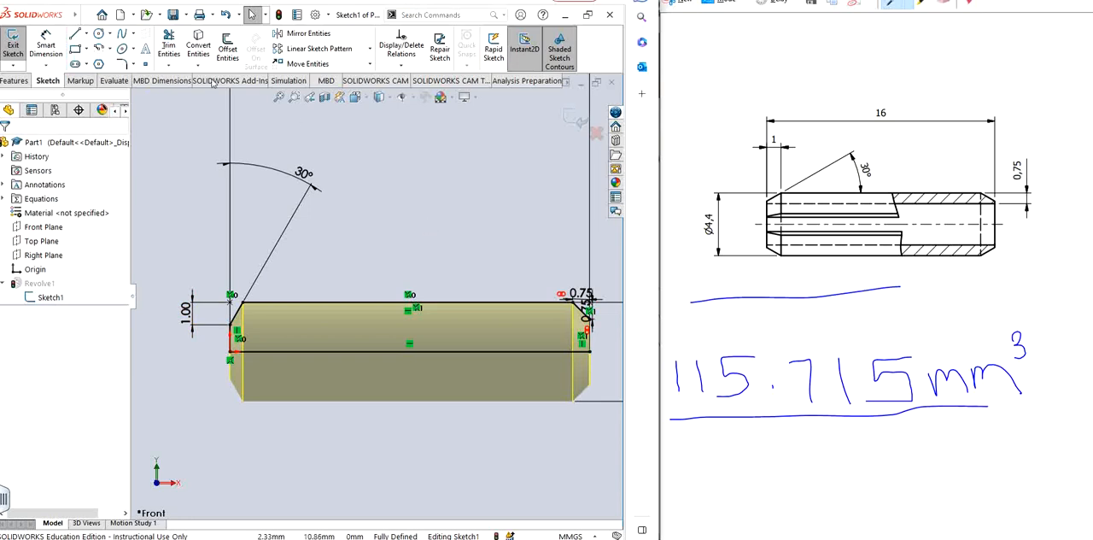
{"action": "left_click", "coordinate": [269, 352]}
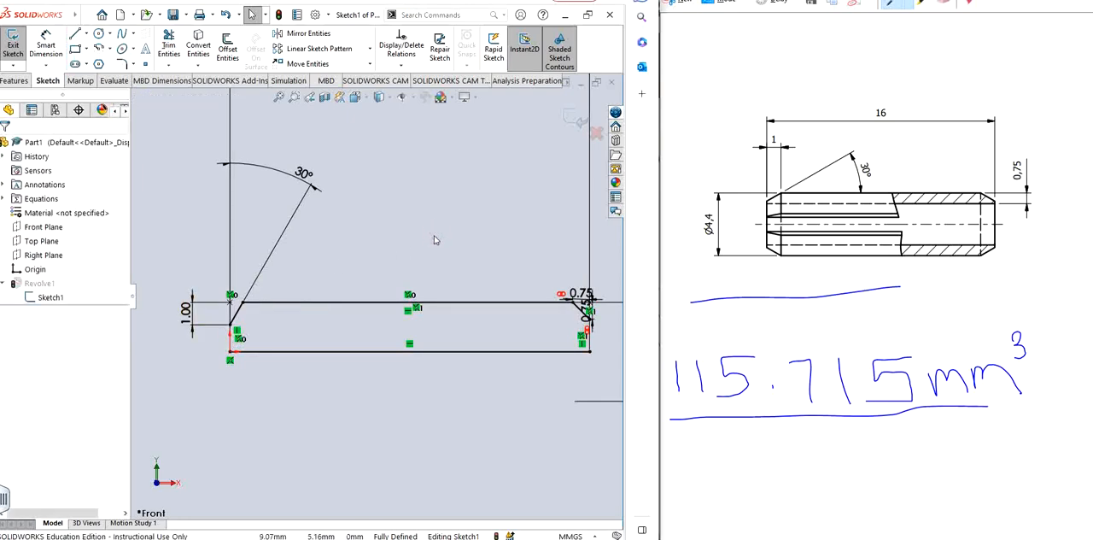
Draw the 1 mm, 30° chamfer line and trim away the leftover segments
{"action": "left_click", "coordinate": [76, 39]}
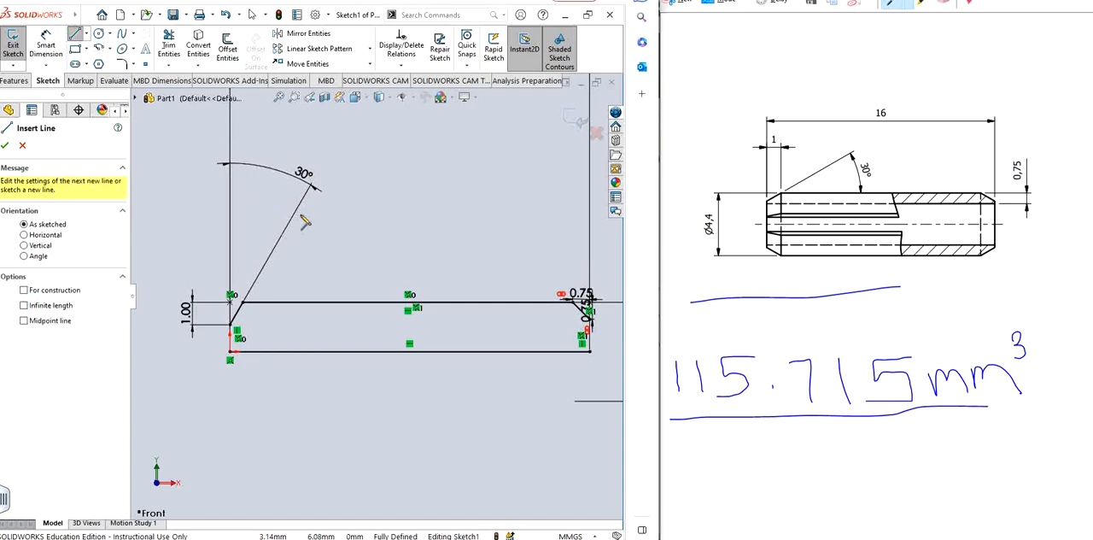
{"action": "mouse_move", "coordinate": [487, 343]}
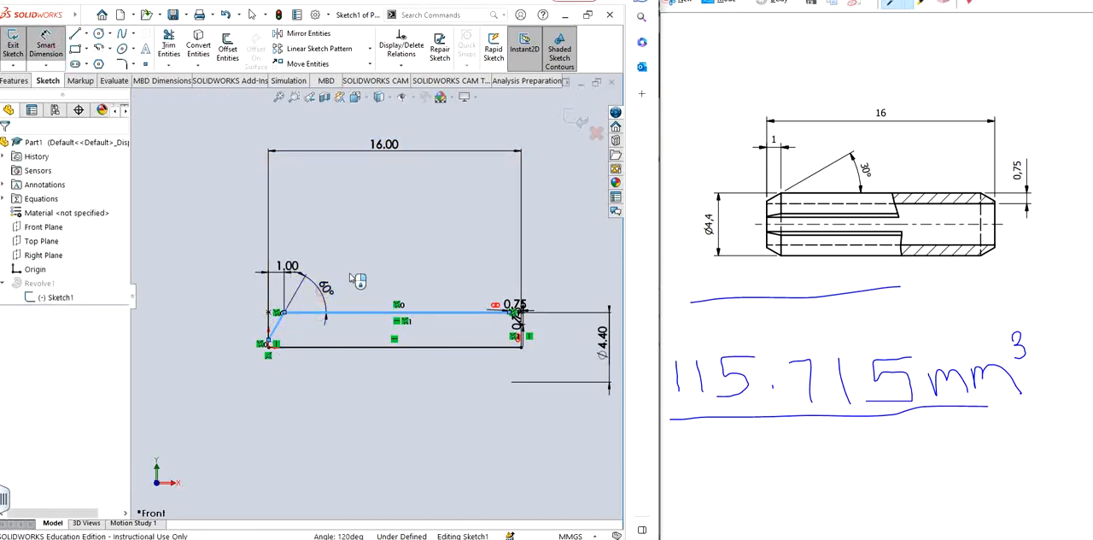
{"action": "left_click", "coordinate": [324, 290]}
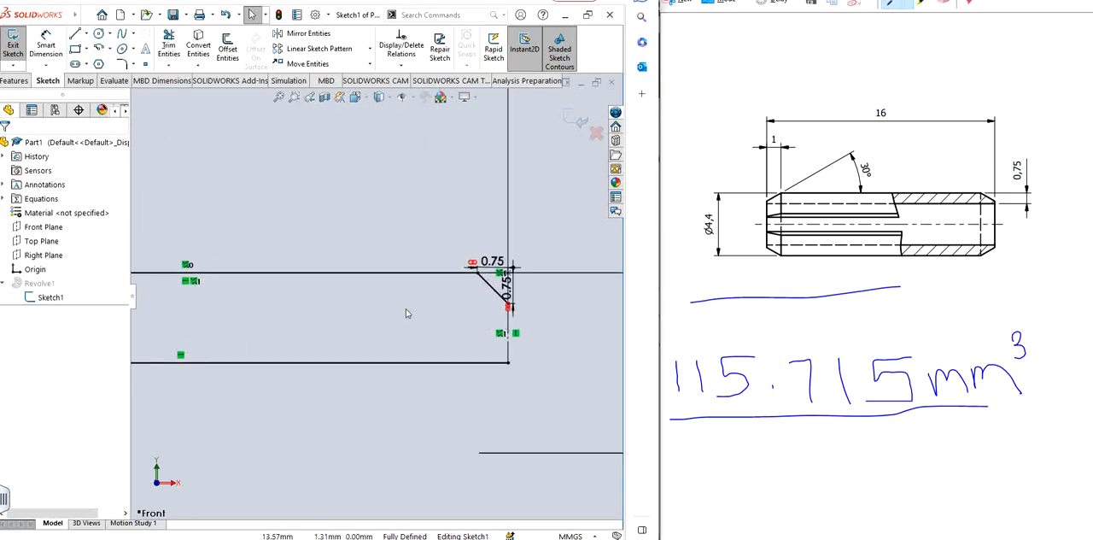
{"action": "mouse_move", "coordinate": [385, 318]}
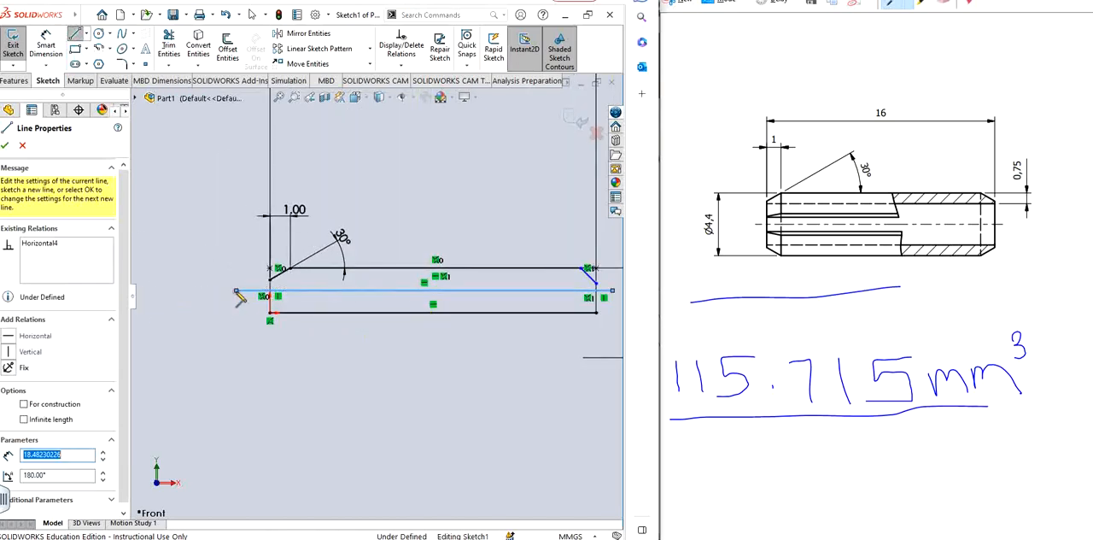
{"action": "left_click", "coordinate": [168, 45]}
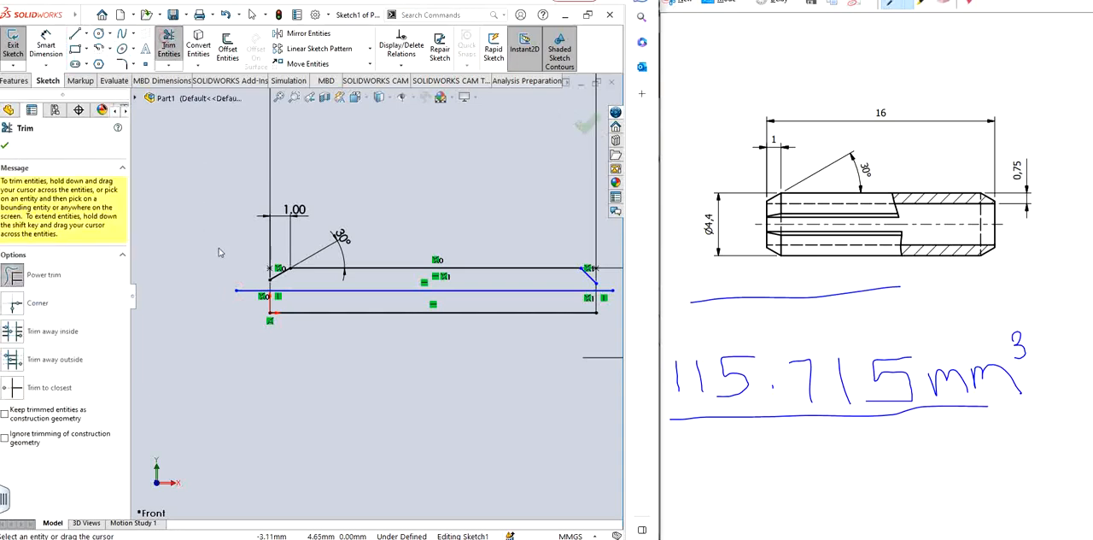
{"action": "left_click", "coordinate": [427, 314]}
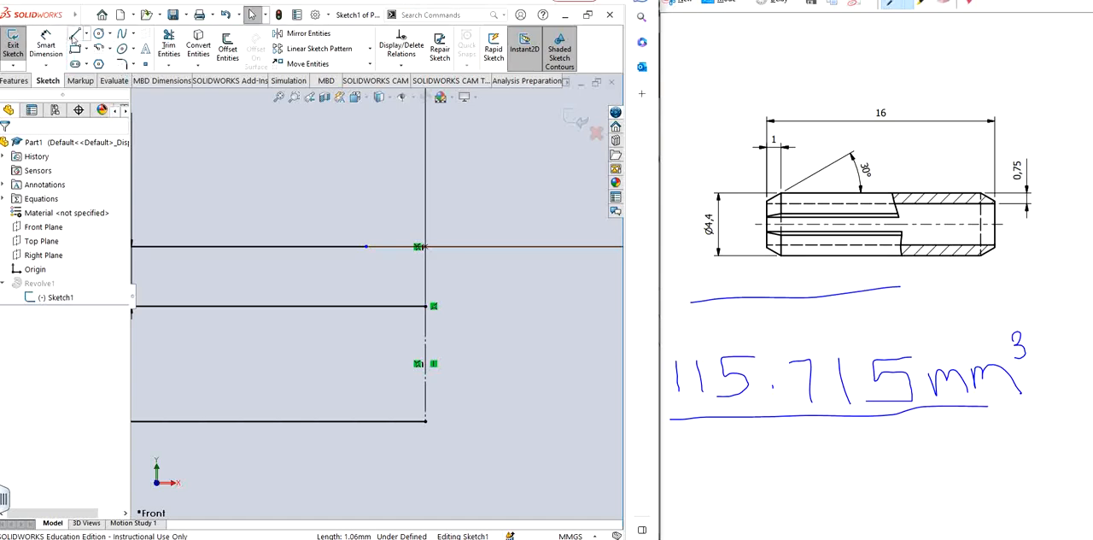
Draw the chamfer line at the profile's right end and dimension its end edge
{"action": "left_click", "coordinate": [367, 247]}
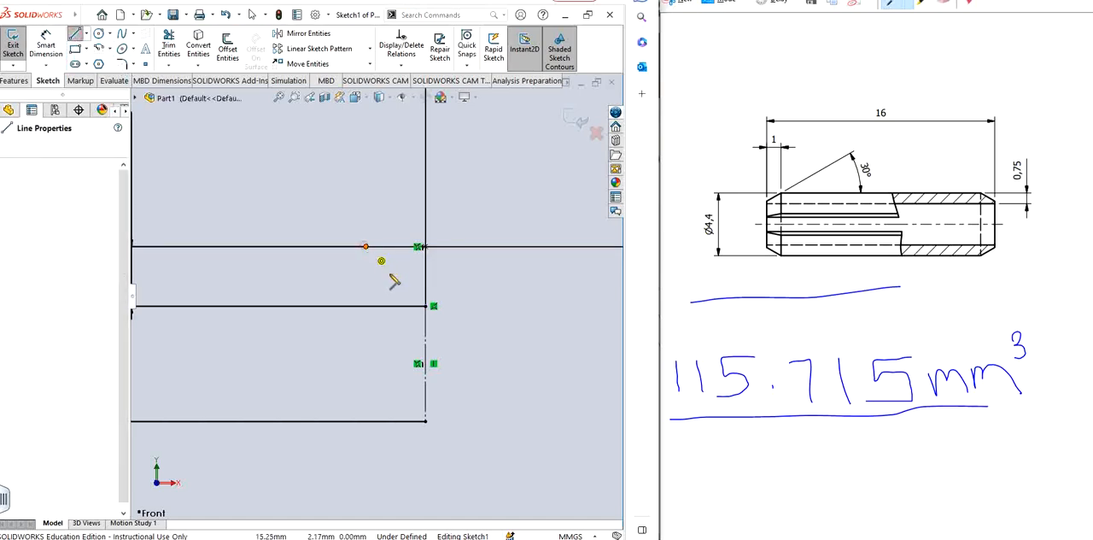
{"action": "left_click_drag", "start_coordinate": [365, 248], "coordinate": [425, 289]}
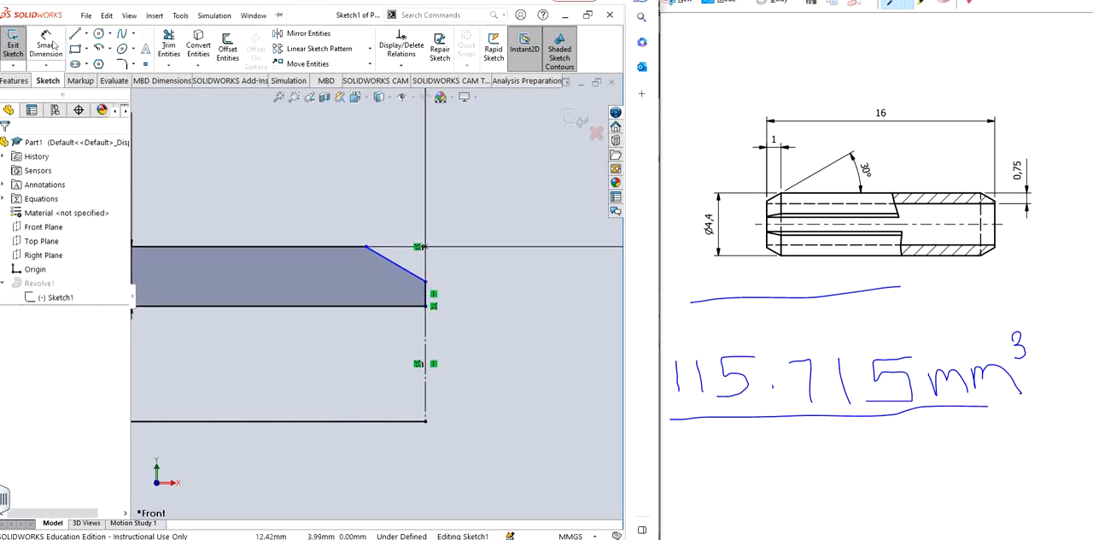
{"action": "left_click", "coordinate": [299, 305]}
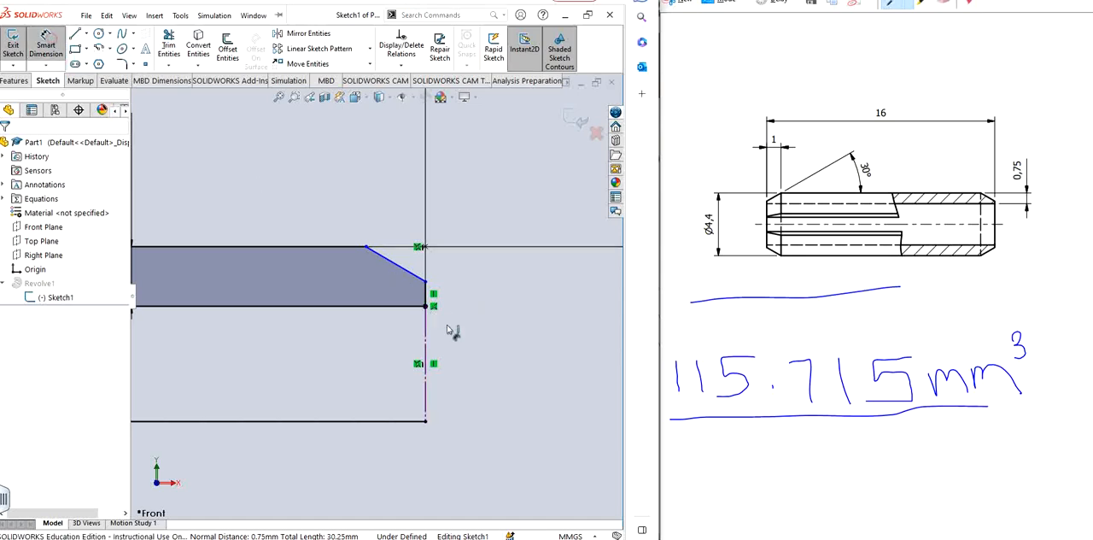
{"action": "left_click", "coordinate": [368, 249]}
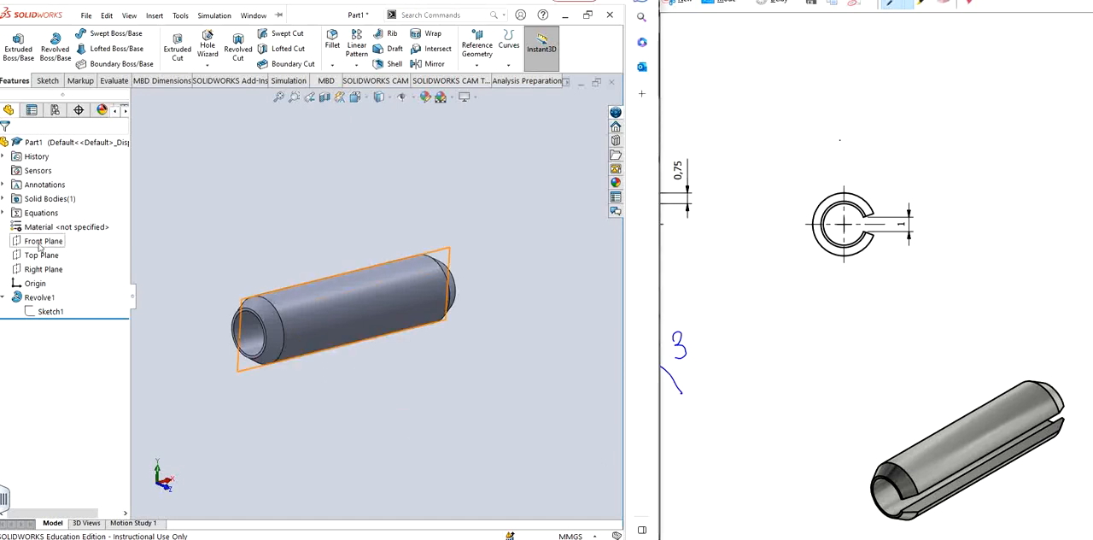
Check how the Front and Top Planes lie relative to the tube
{"action": "left_click", "coordinate": [41, 255]}
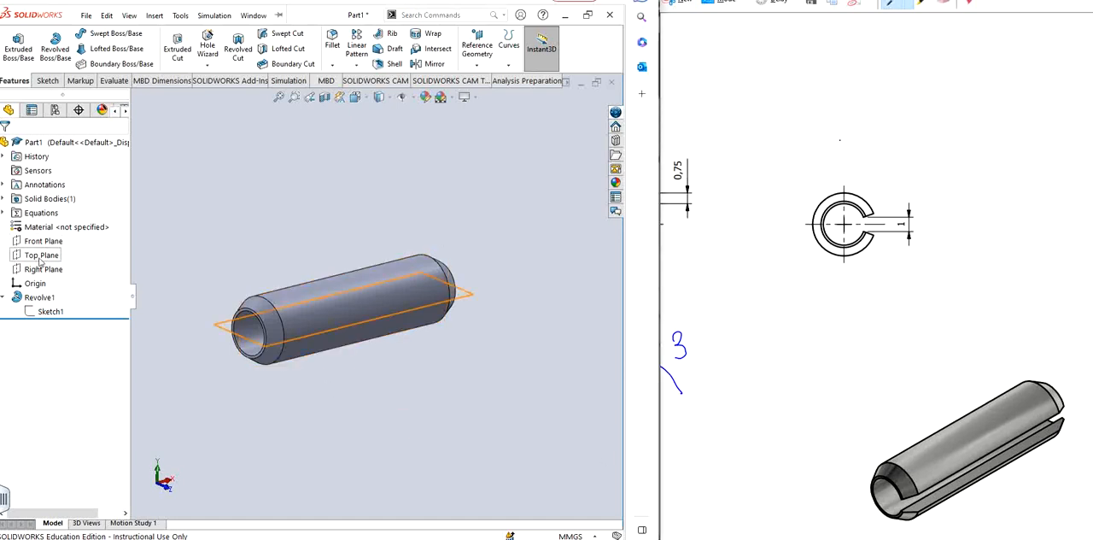
{"action": "left_click", "coordinate": [42, 268]}
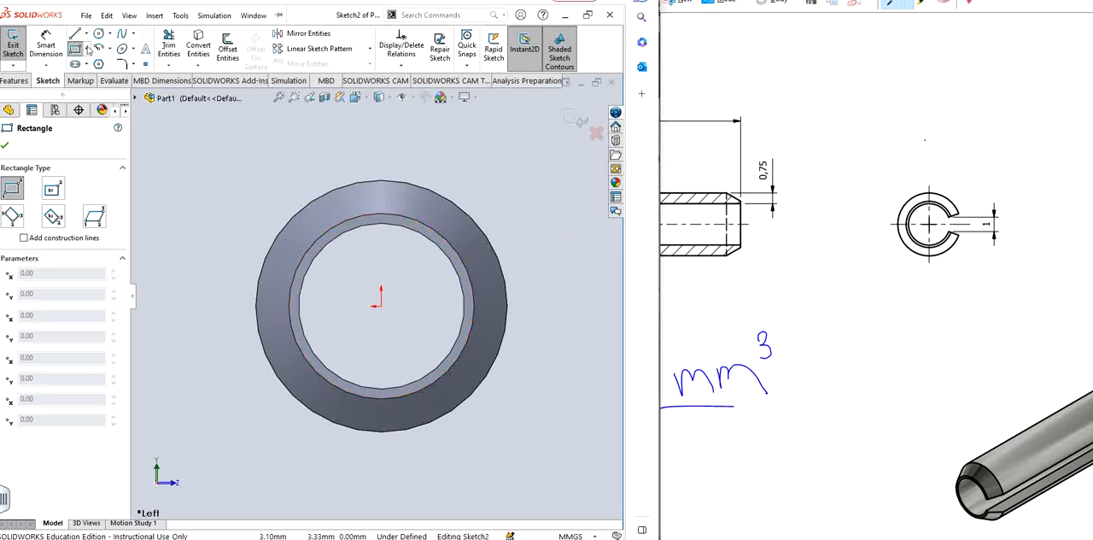
Draw a center rectangle across the right tube wall and dimension it 1 mm high
{"action": "left_click", "coordinate": [89, 35]}
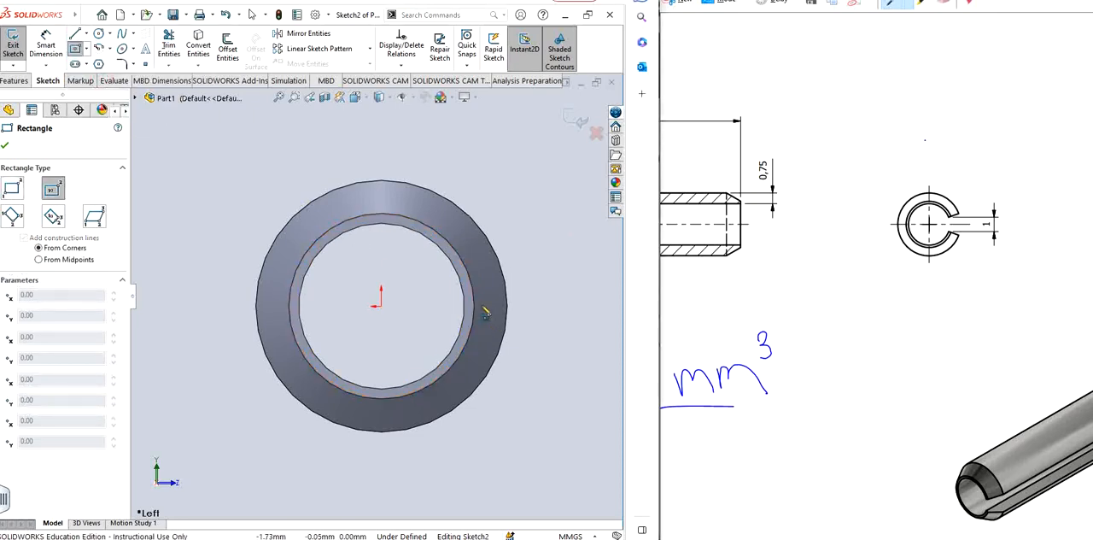
{"action": "left_click_drag", "start_coordinate": [438, 281], "coordinate": [523, 335]}
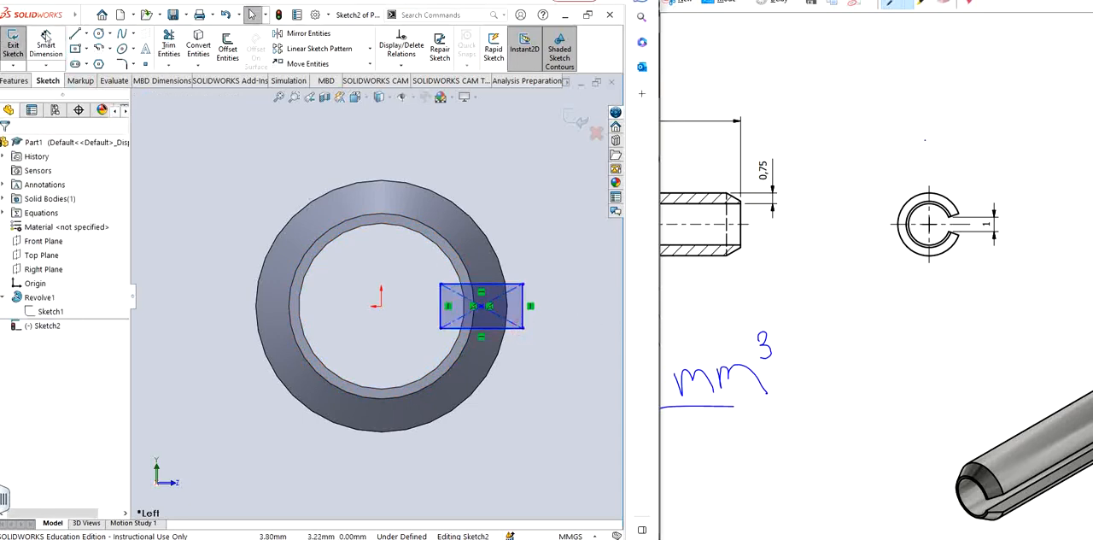
{"action": "left_click", "coordinate": [525, 305]}
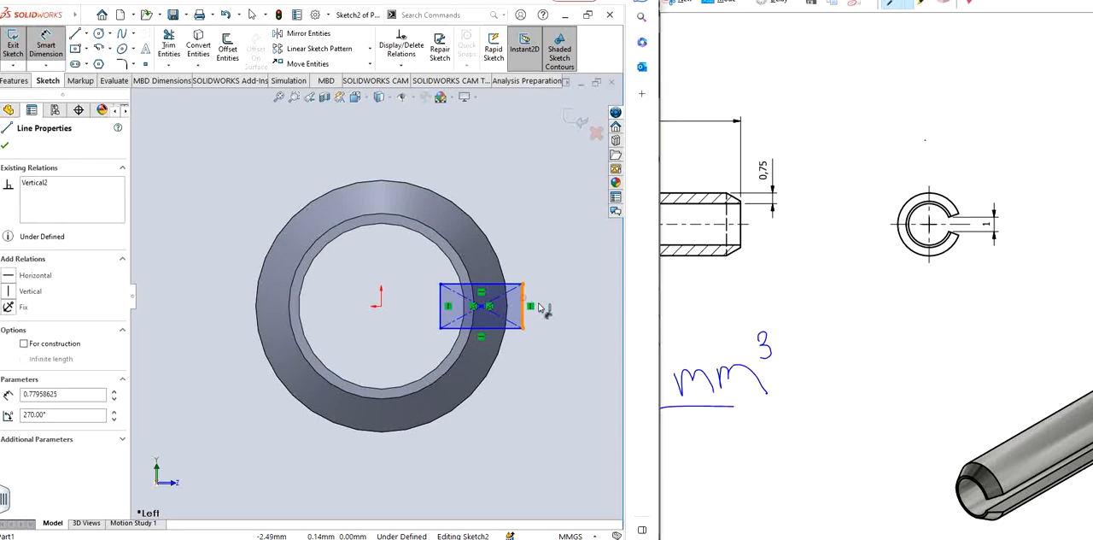
{"action": "left_click", "coordinate": [521, 308]}
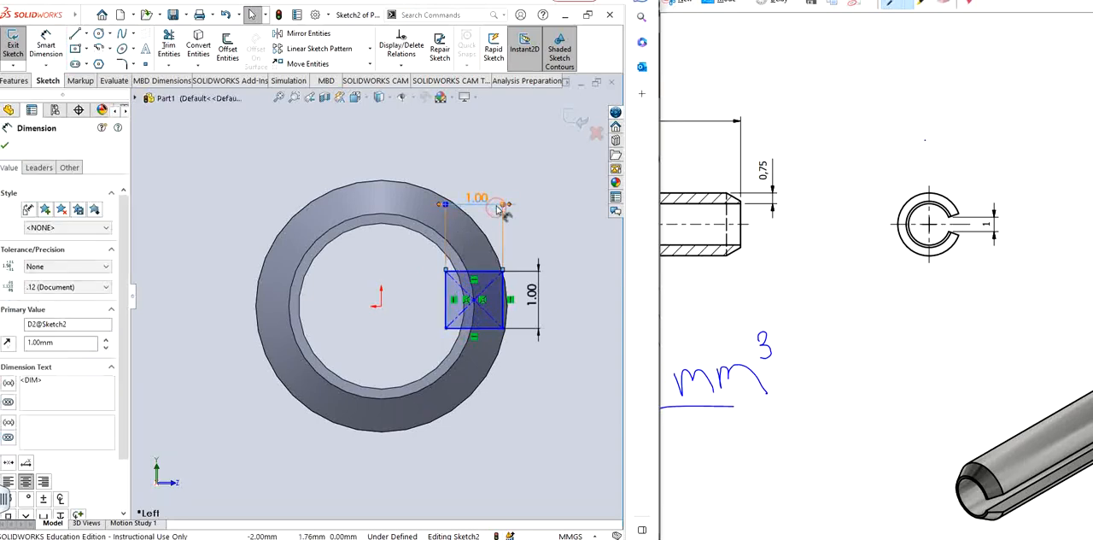
{"action": "left_click", "coordinate": [424, 299]}
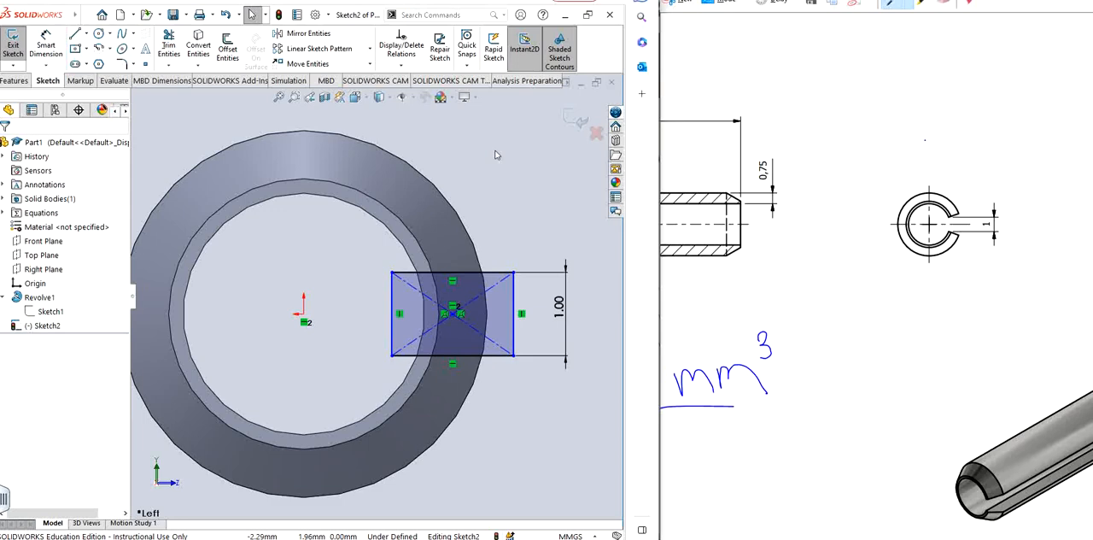
{"action": "mouse_move", "coordinate": [493, 156]}
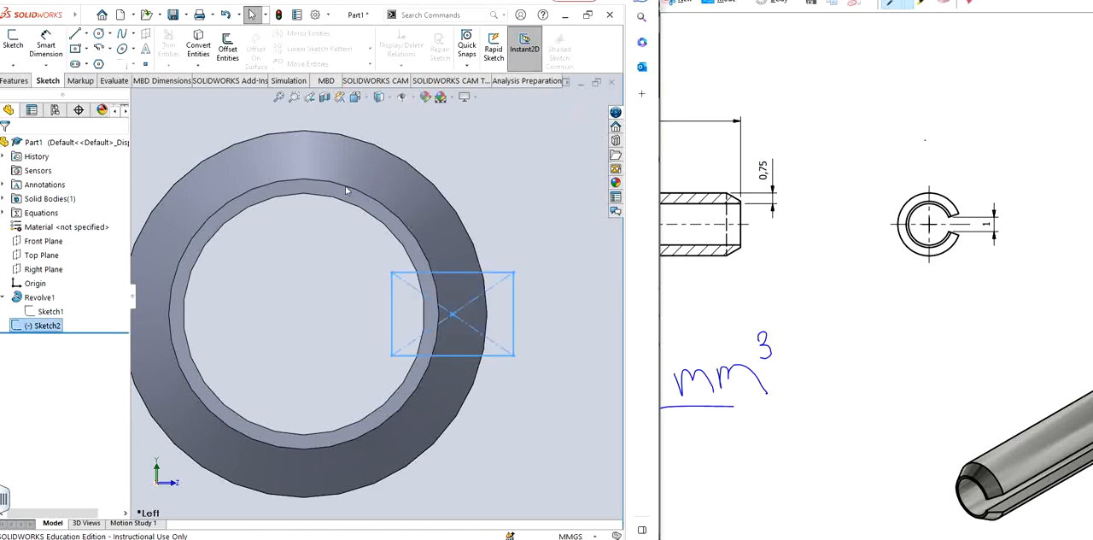
Extrude-cut Sketch2 Through All in both directions, then orbit to view the slot
{"action": "left_click", "coordinate": [14, 80]}
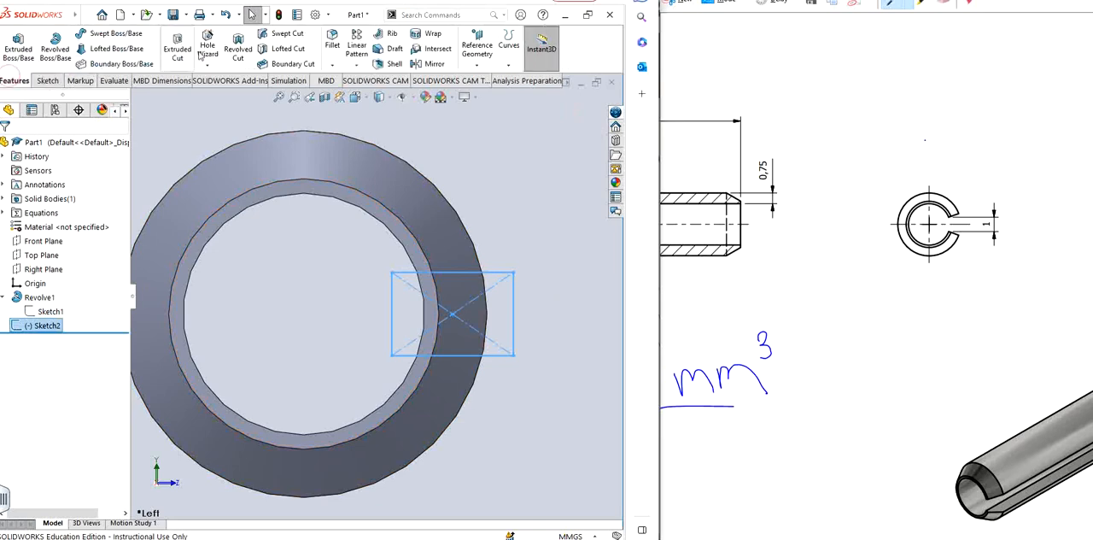
{"action": "left_click", "coordinate": [176, 45]}
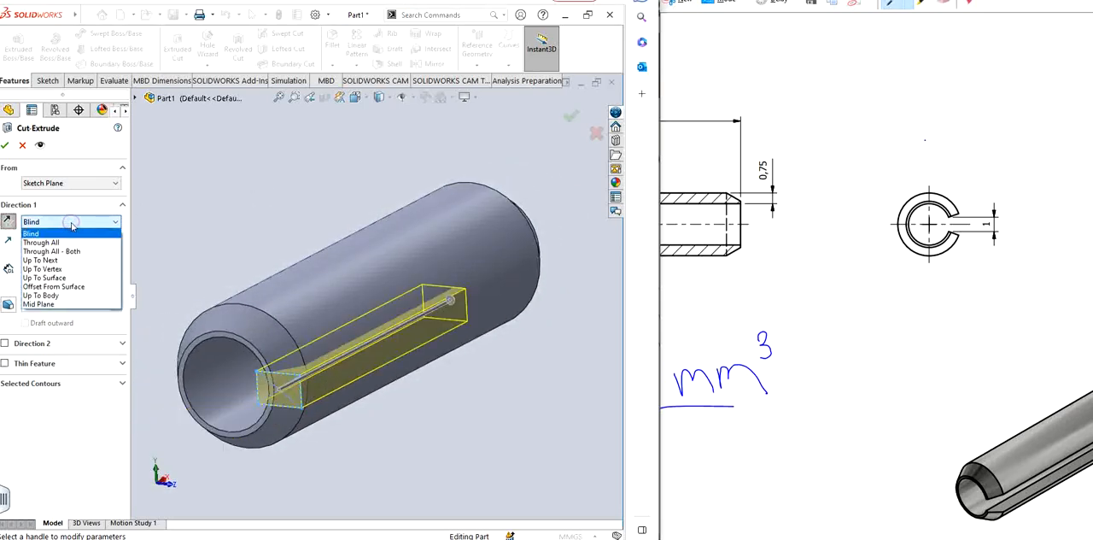
{"action": "left_click", "coordinate": [51, 252]}
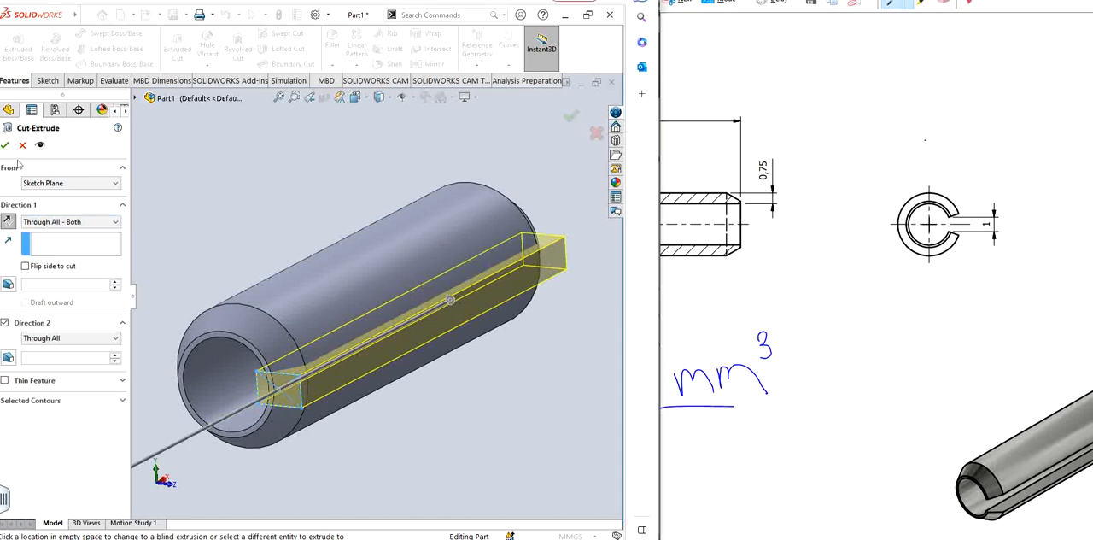
{"action": "left_click", "coordinate": [5, 145]}
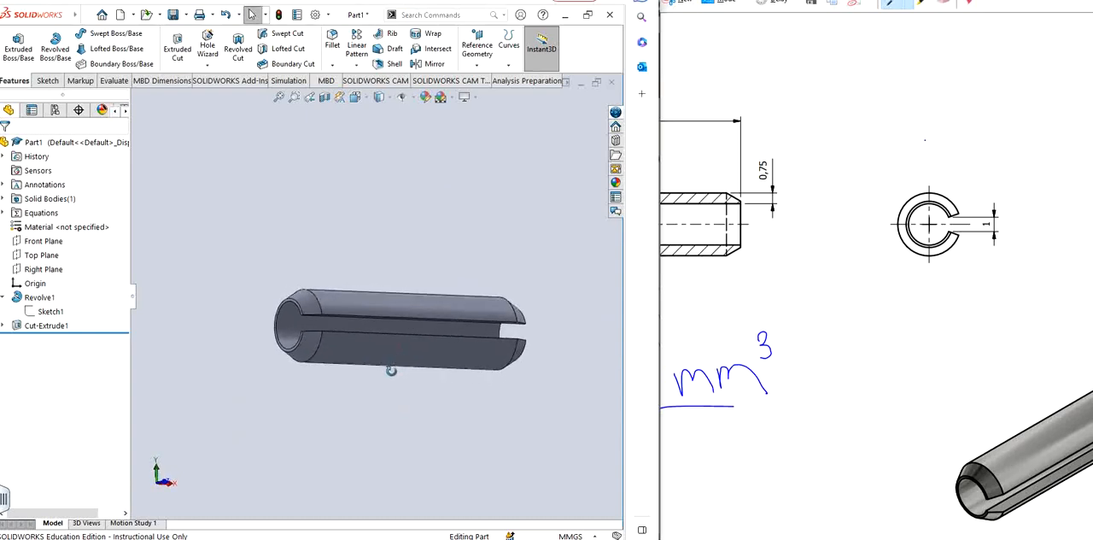
{"action": "left_click_drag", "start_coordinate": [392, 370], "coordinate": [359, 381]}
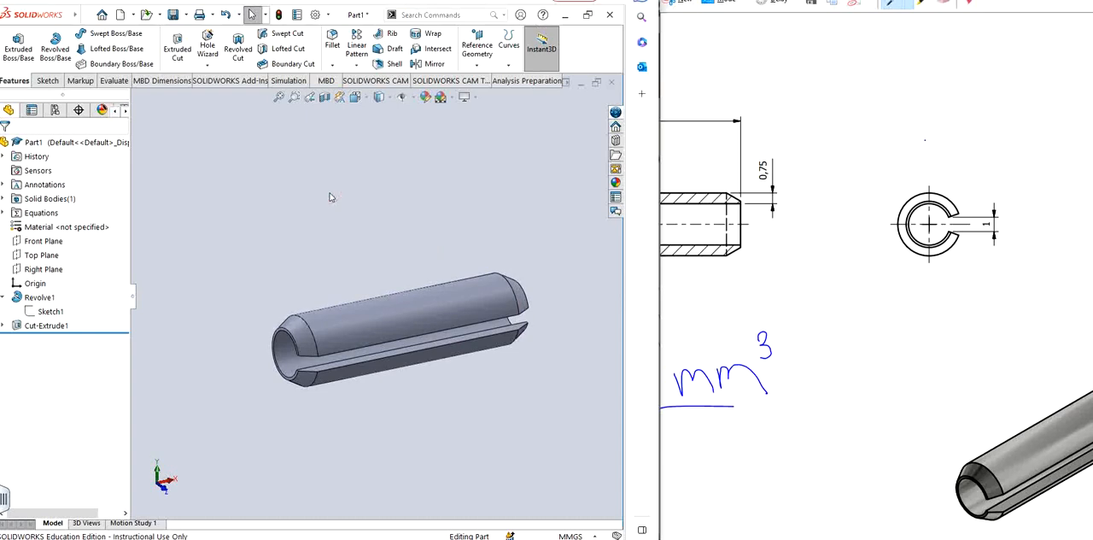
{"action": "left_click", "coordinate": [113, 79]}
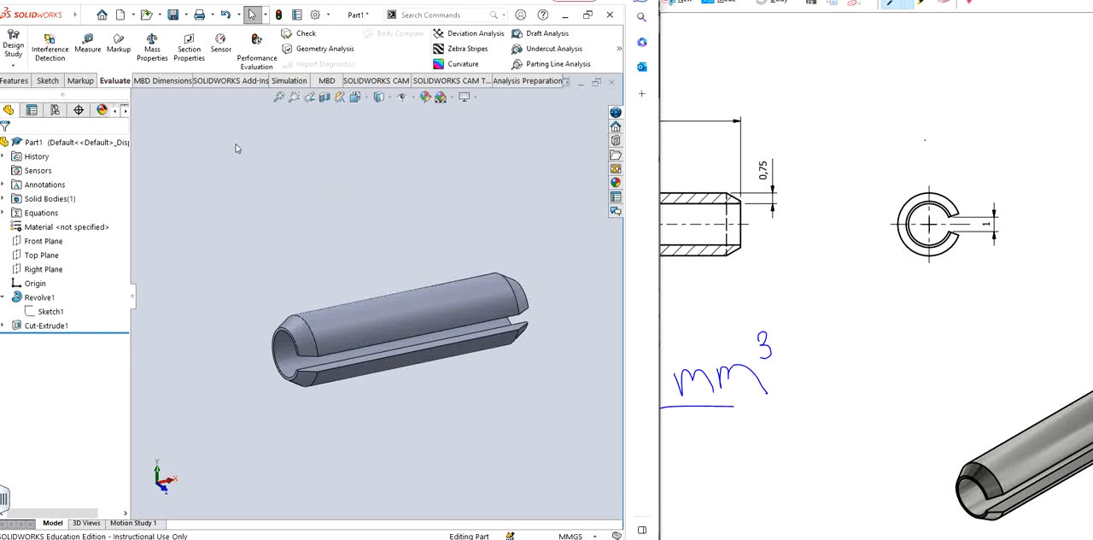
{"action": "left_click", "coordinate": [152, 43]}
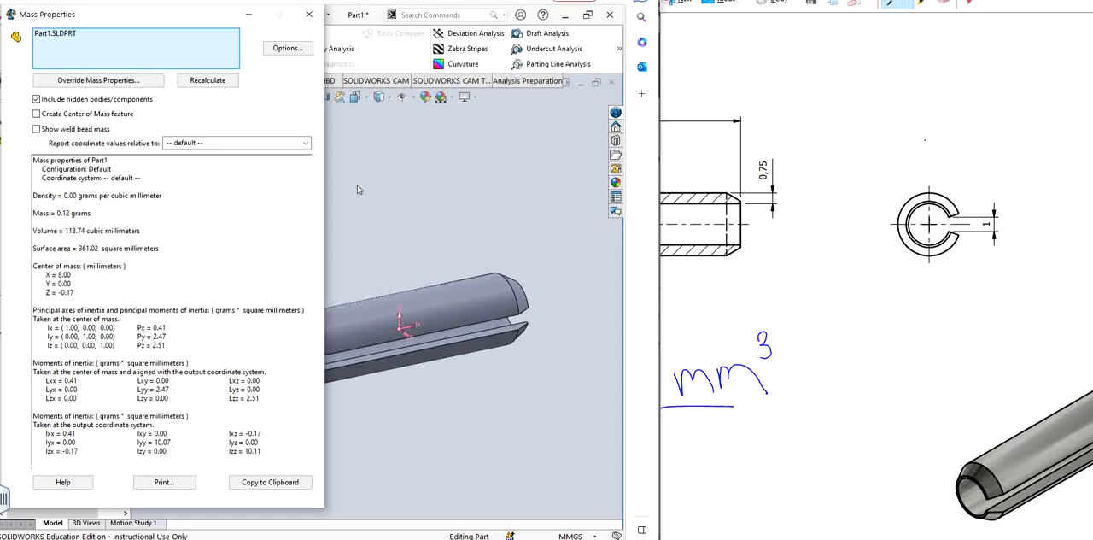
{"action": "mouse_move", "coordinate": [617, 303]}
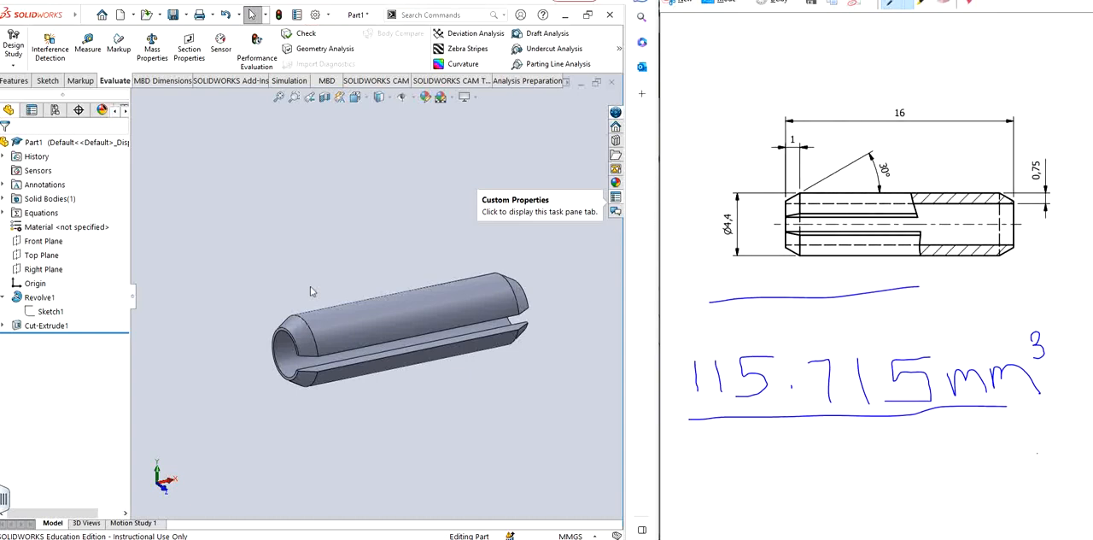
{"action": "mouse_move", "coordinate": [296, 194]}
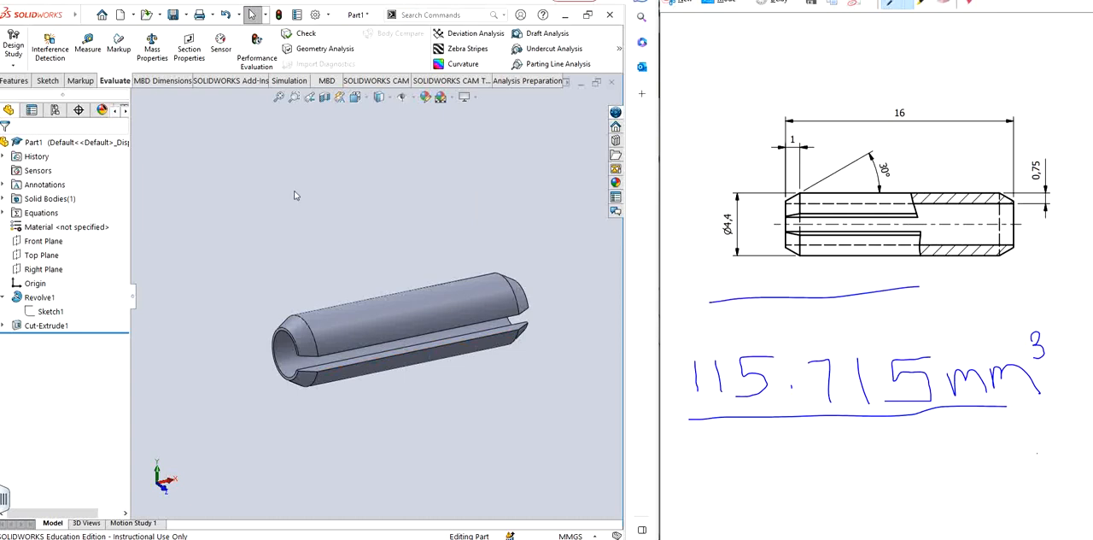